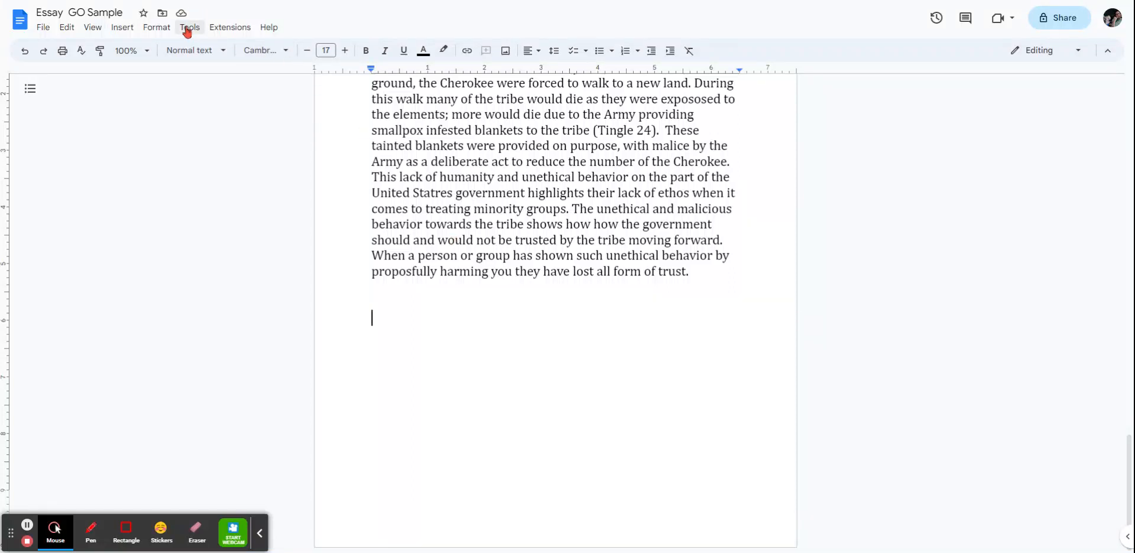
Turn on Voice typing from the Tools menu to show the microphone panel.
{"action": "left_click", "coordinate": [189, 27]}
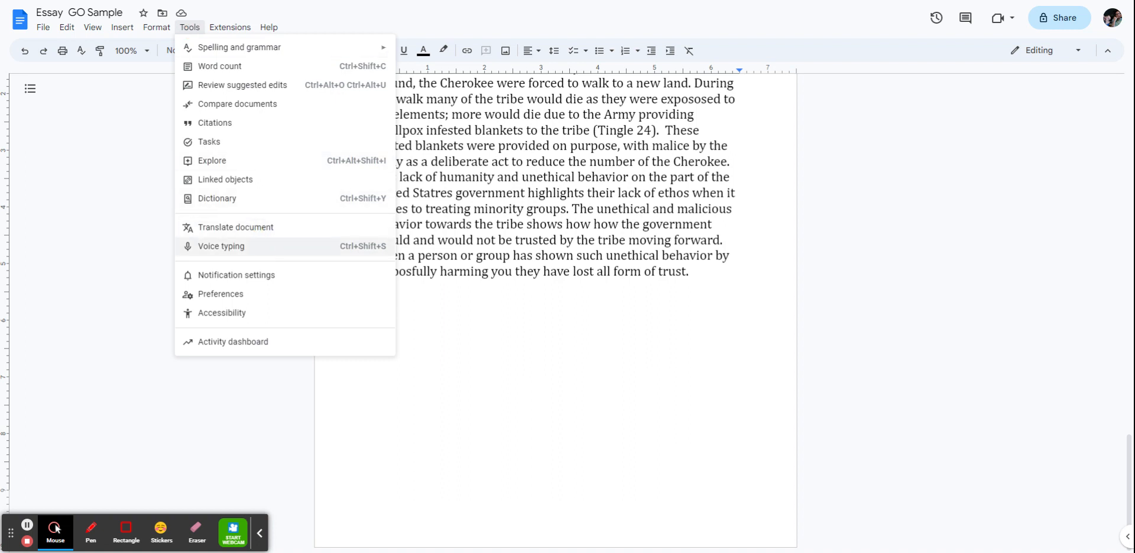
{"action": "left_click", "coordinate": [219, 245]}
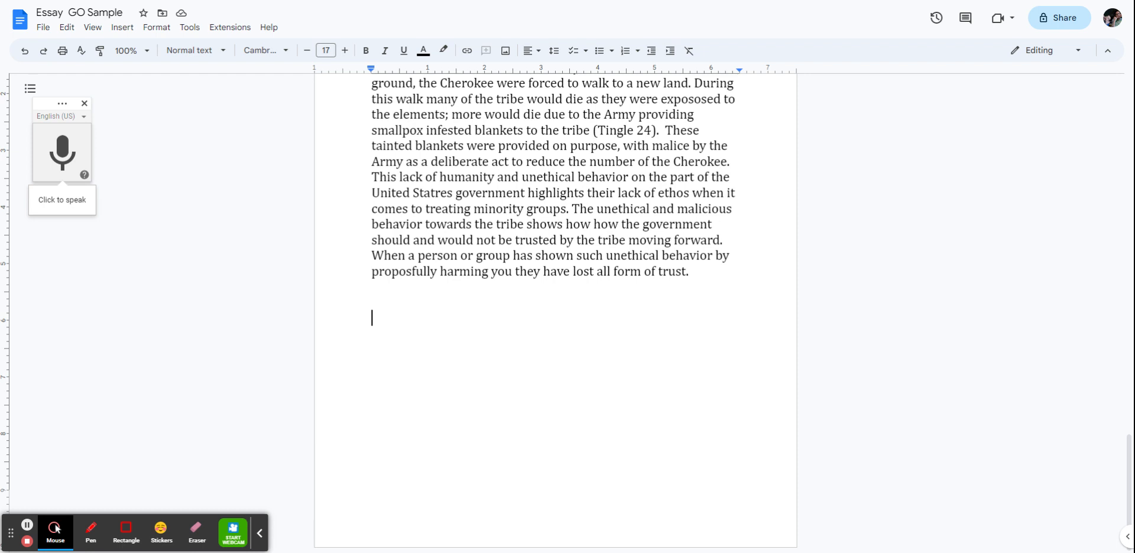
Dictate that voice typing in Google Docs is very useful to get thoughts down without taking time to type.
{"action": "left_click", "coordinate": [62, 152]}
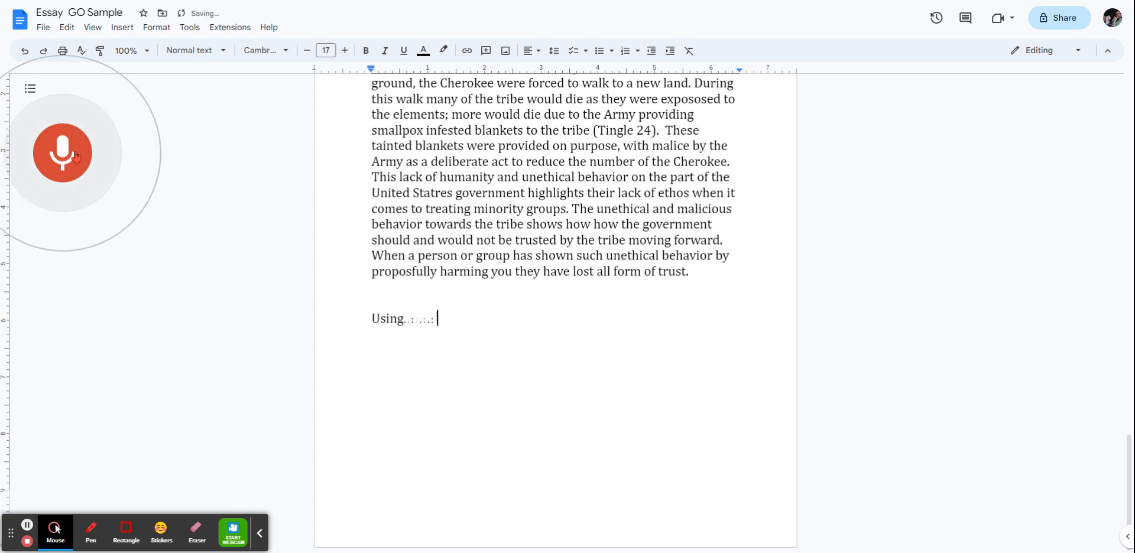
{"action": "type", "text": "voice typing in Google Docs..."}
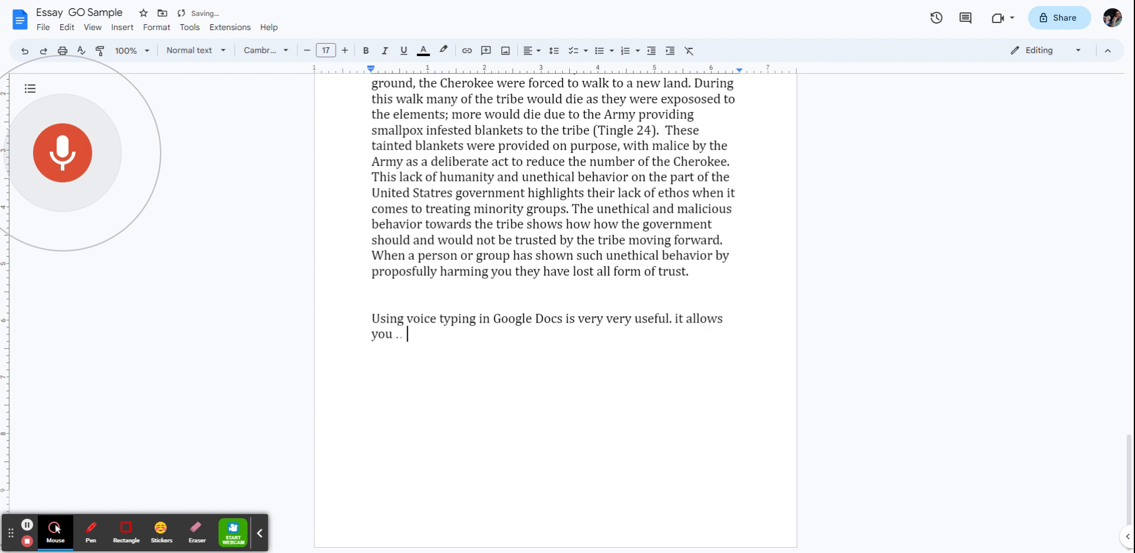
{"action": "type", "text": "to quickly and easily"}
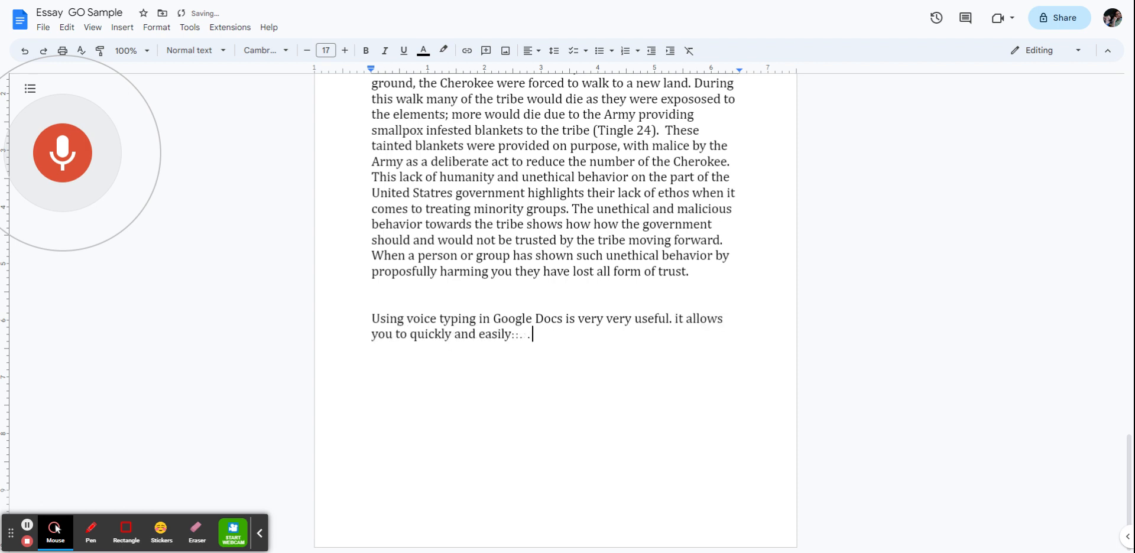
{"action": "type", "text": "get your thoughts down."}
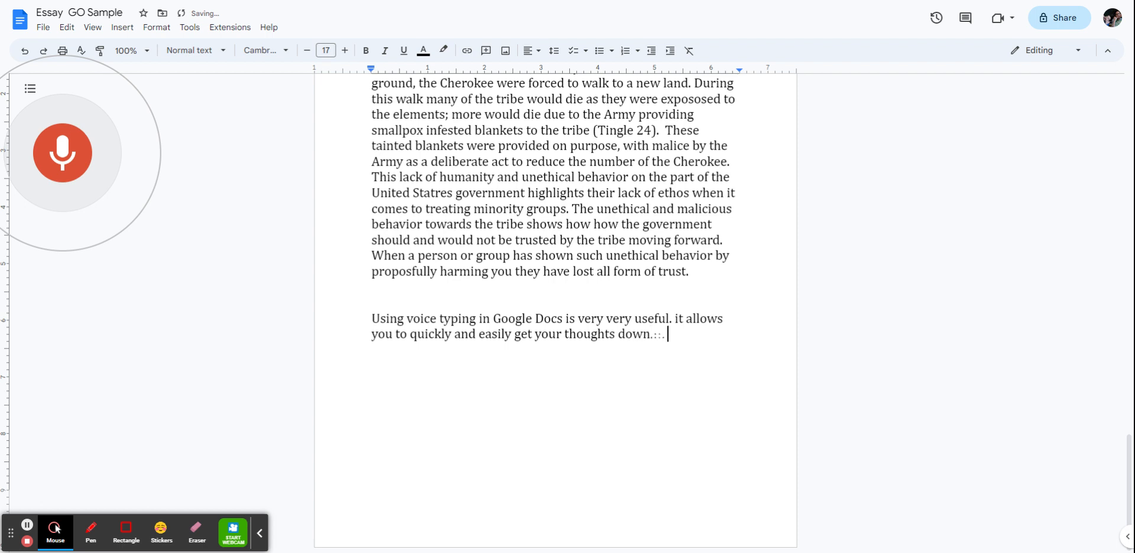
{"action": "type", "text": "onto a document without"}
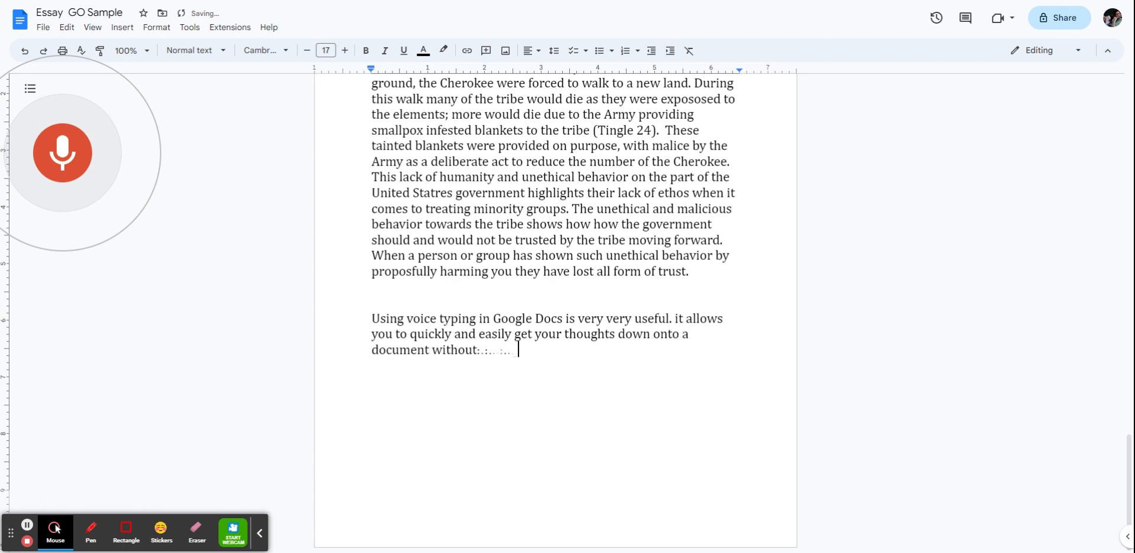
{"action": "type", "text": "having to take the time to"}
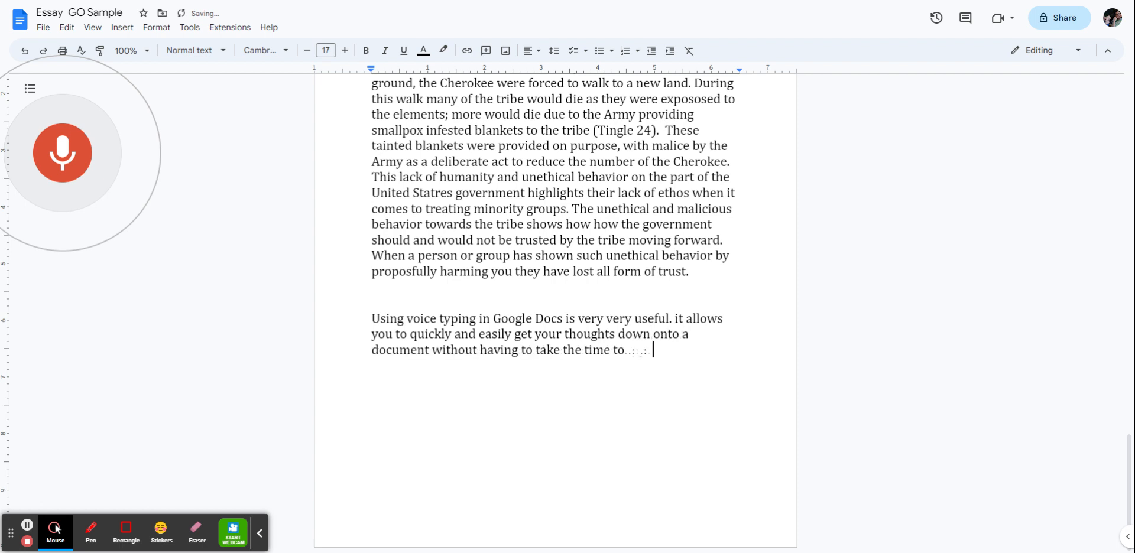
{"action": "type", "text": "type. this is not"}
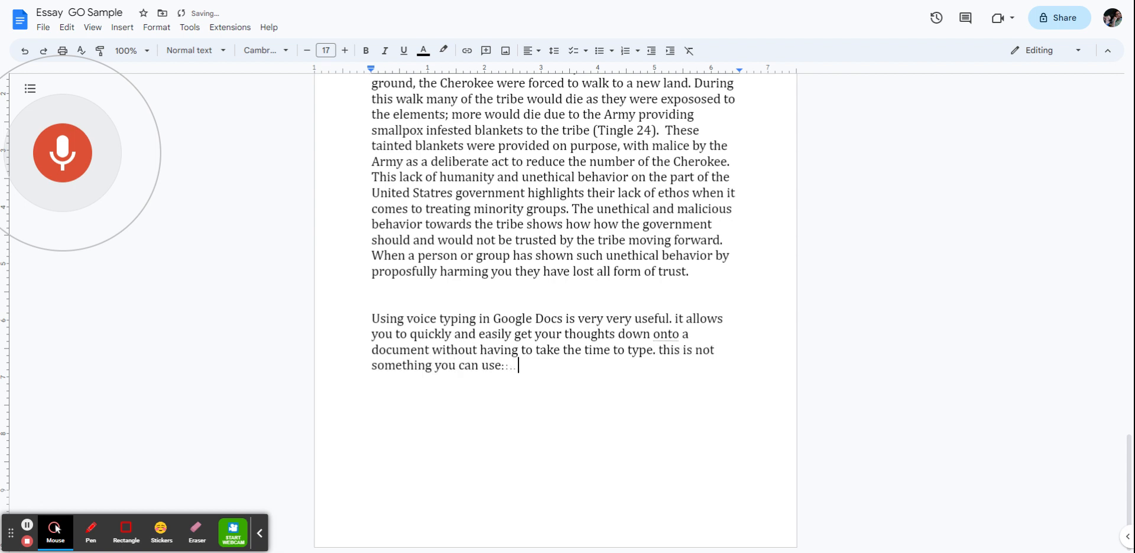
Dictate that it's a good alternative when typing isn't possible, best used in a quieter place.
{"action": "type", "text": "all the time nor should you"}
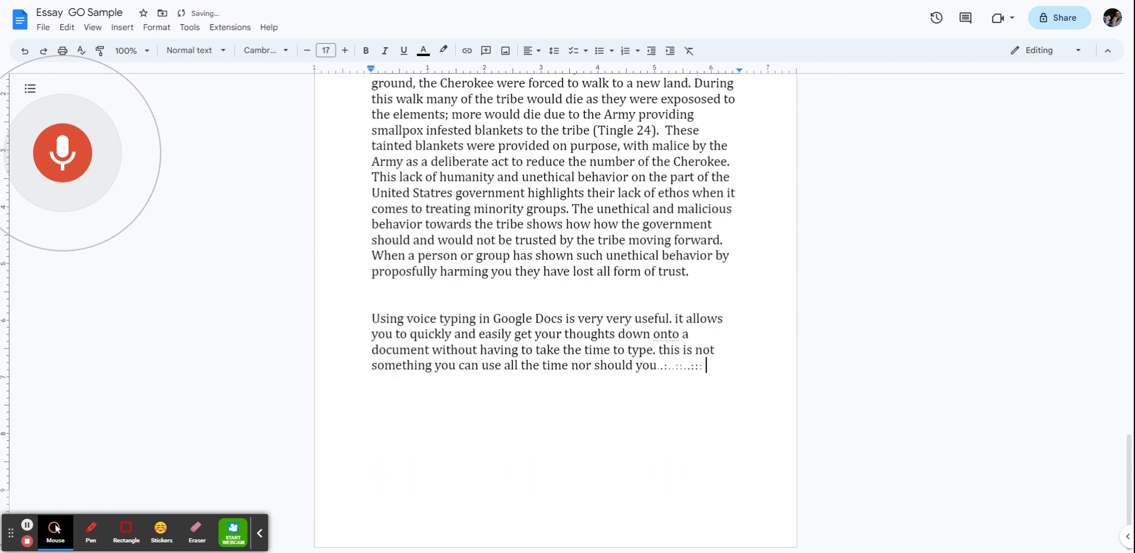
{"action": "type", "text": "because typing is important,"}
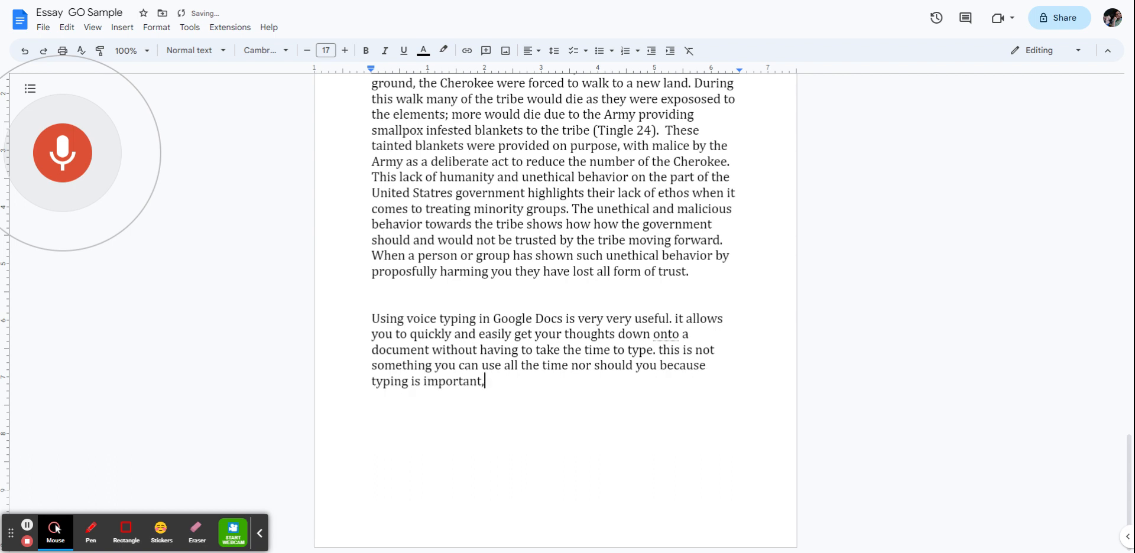
{"action": "type", "text": "but to get"}
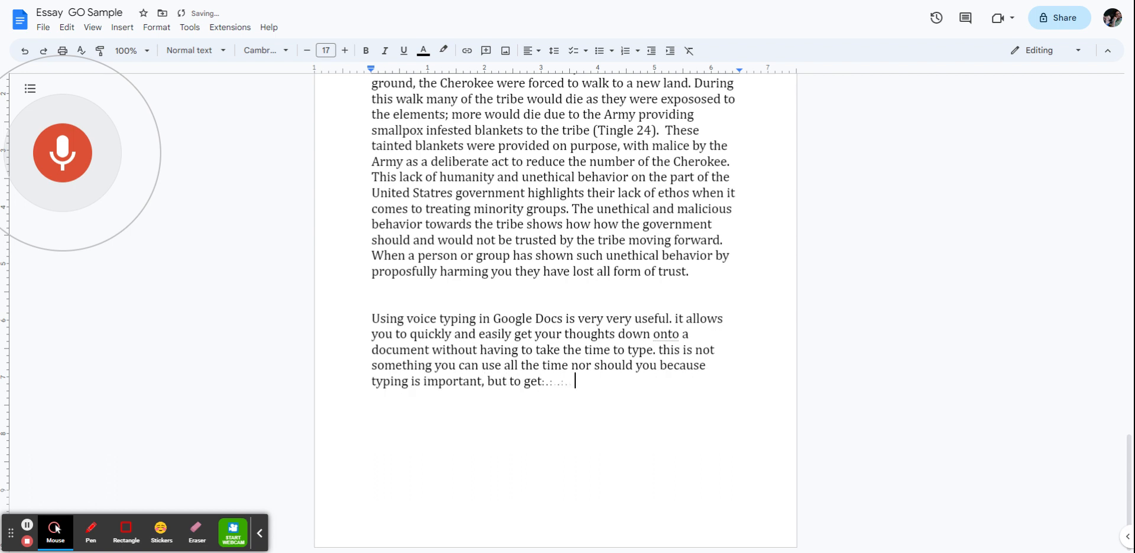
{"action": "type", "text": "ideas down quickly or if typing"}
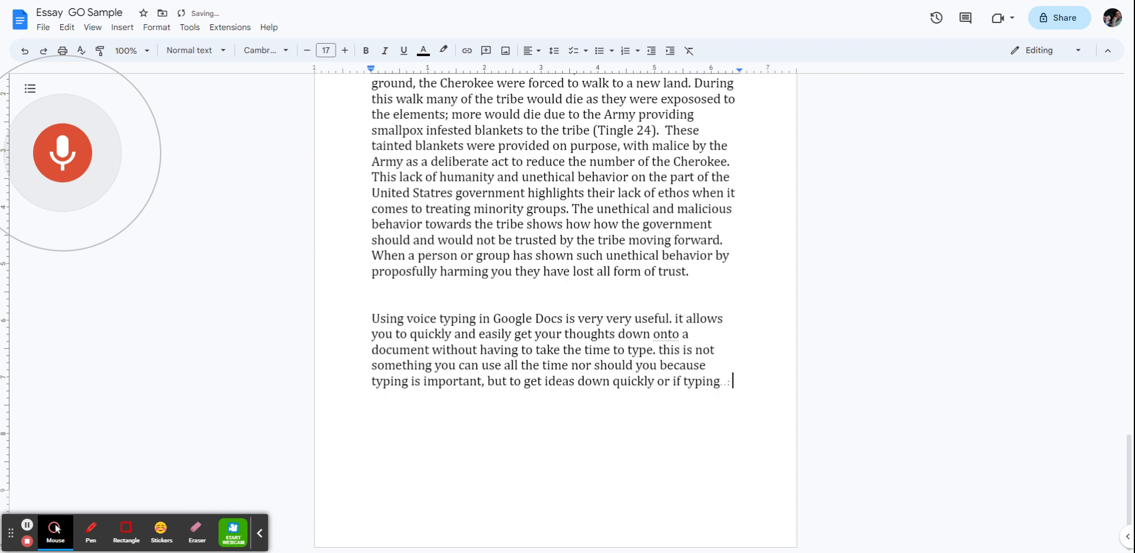
{"action": "type", "text": "is just not something you can do in the moment this:"}
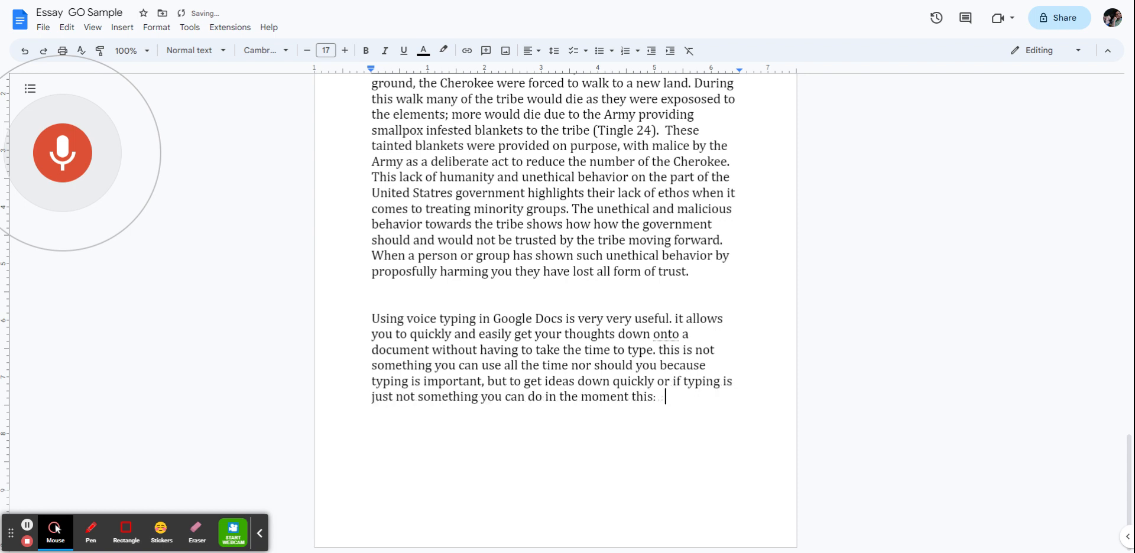
{"action": "type", "text": "is a good"}
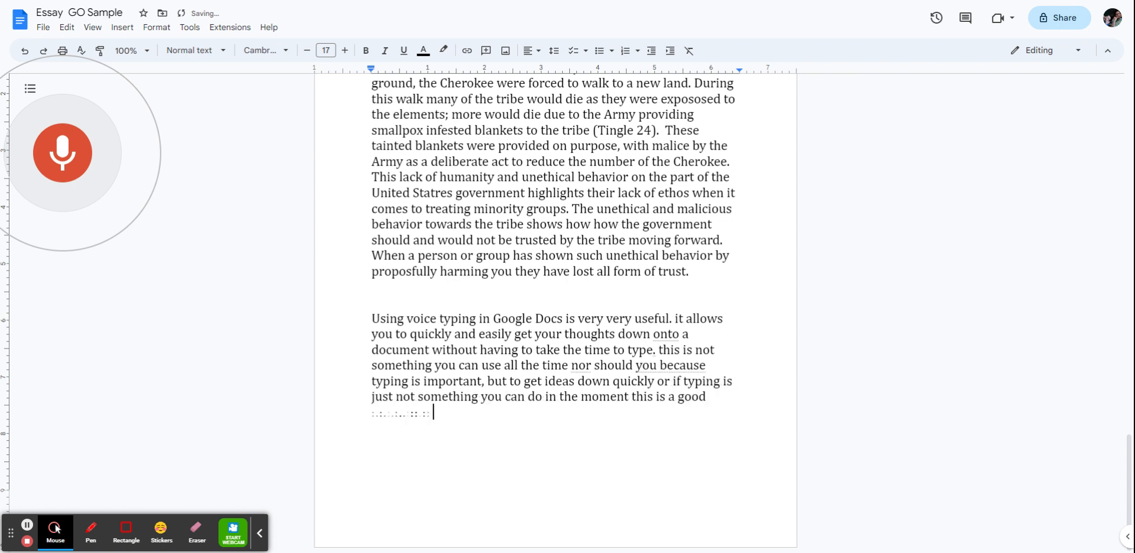
{"action": "type", "text": "alternative. if you want to use this you can I would recommend"}
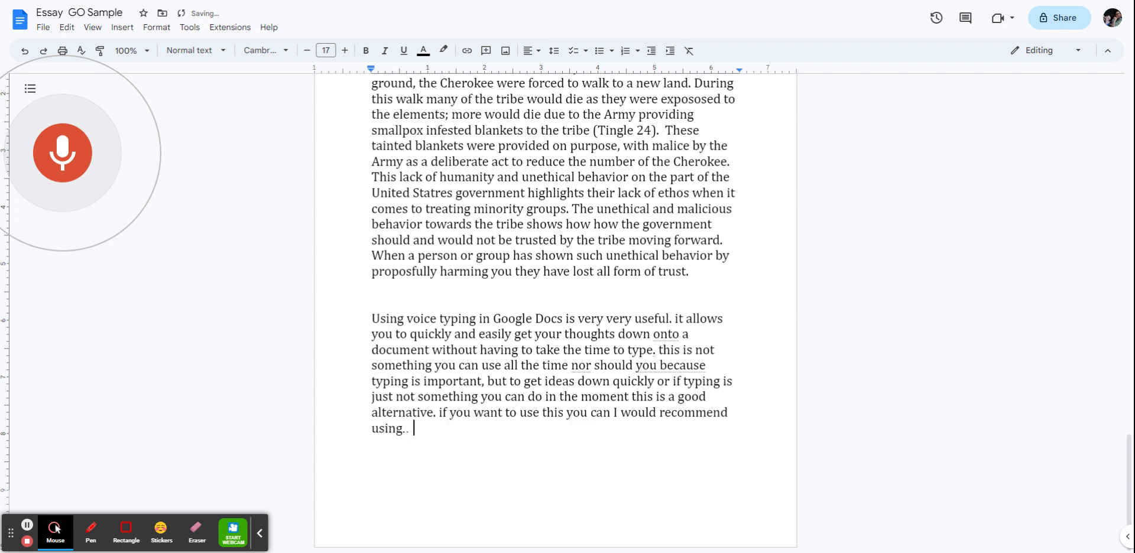
{"action": "type", "text": "it in a quieter place where you can easily just go through"}
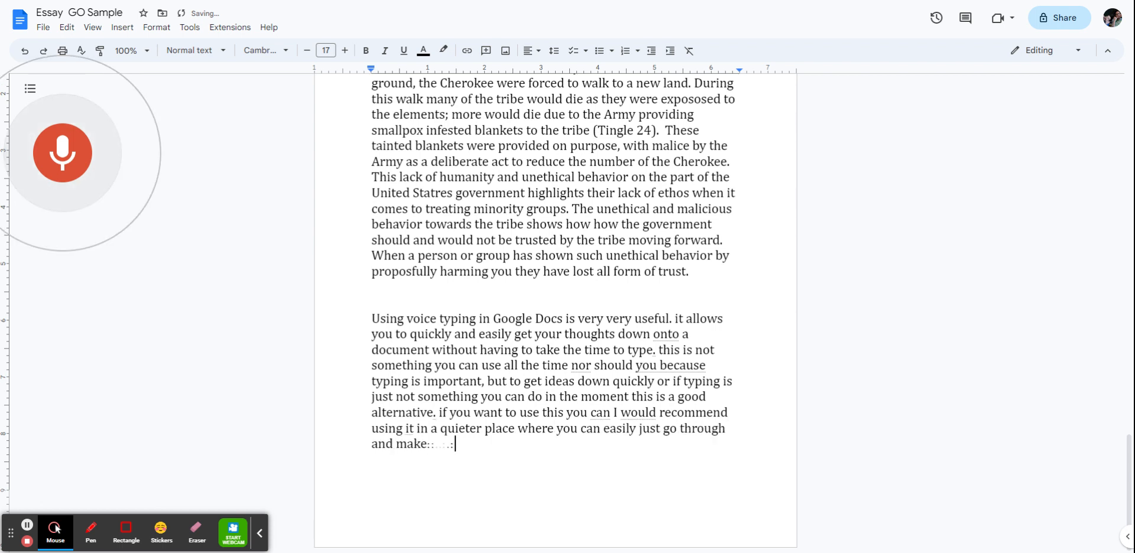
{"action": "type", "text": "sure everything"}
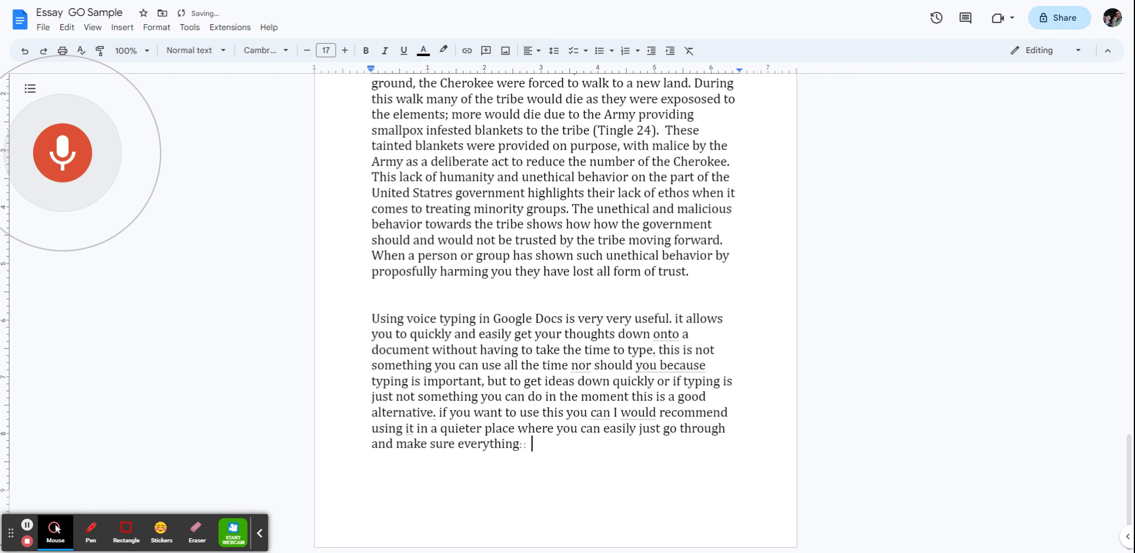
{"action": "type", "text": "is set and everything is quiet."}
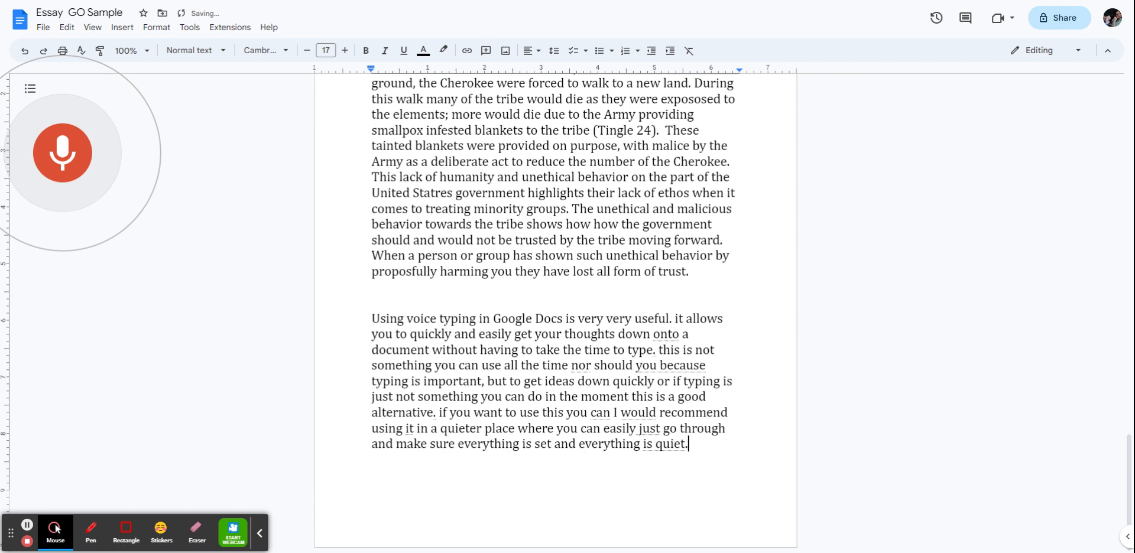
Stop the microphone so dictation no longer listens.
{"action": "left_click", "coordinate": [63, 152]}
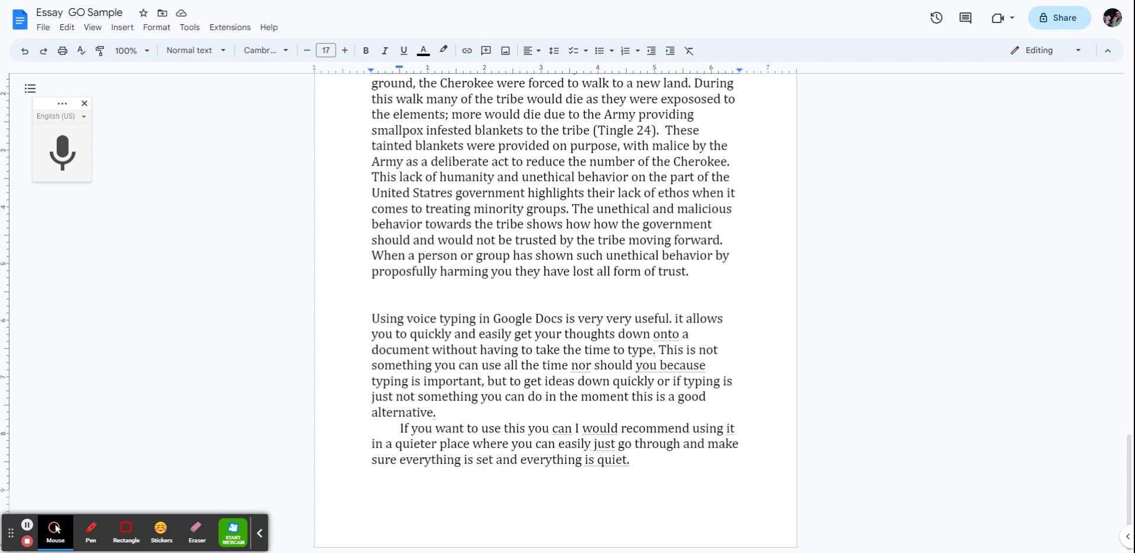
{"action": "mouse_move", "coordinate": [669, 337]}
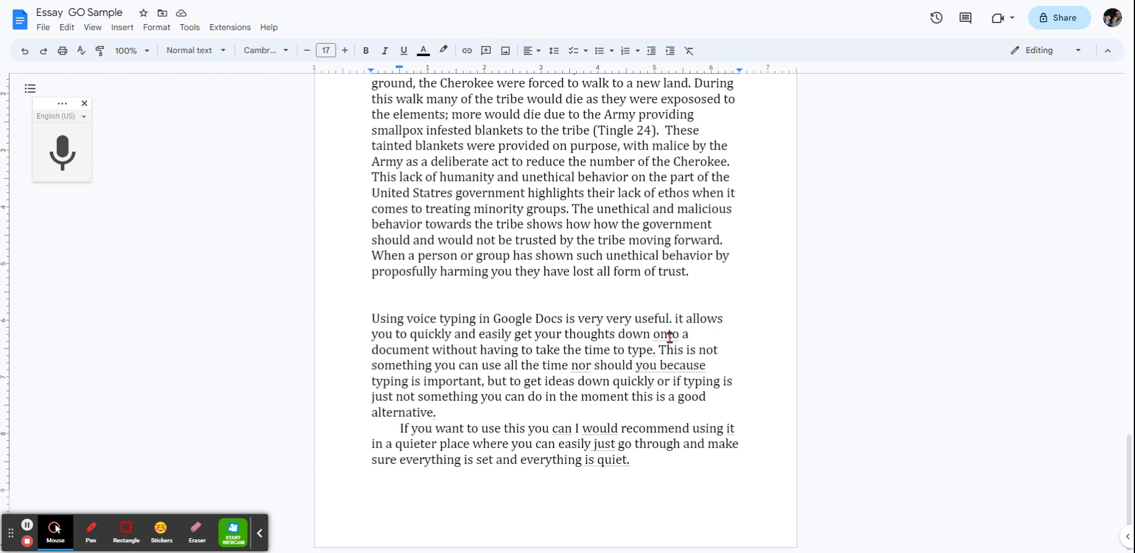
{"action": "mouse_move", "coordinate": [637, 435]}
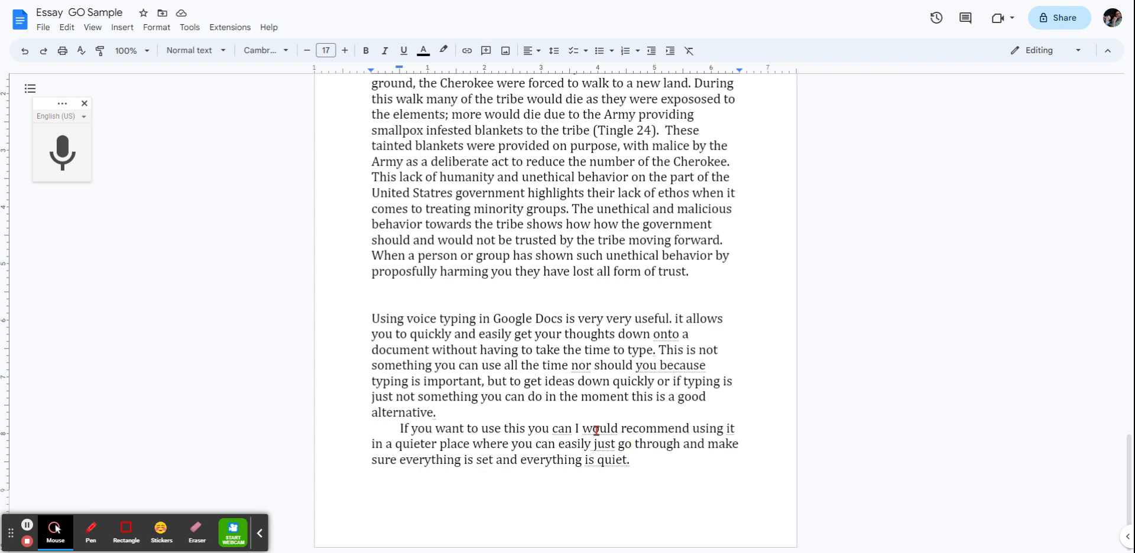
{"action": "mouse_move", "coordinate": [620, 419]}
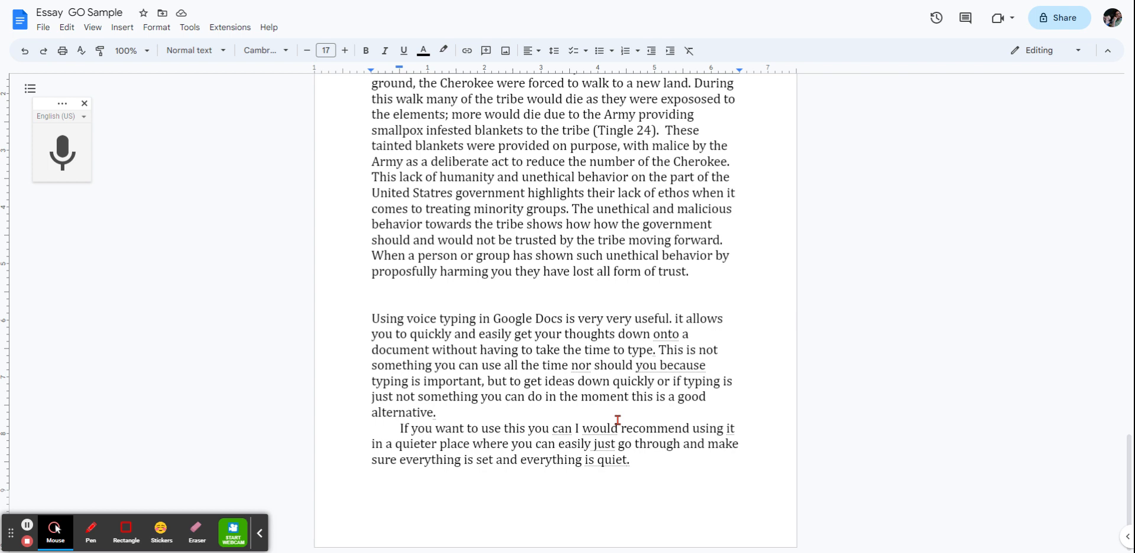
{"action": "mouse_move", "coordinate": [615, 423]}
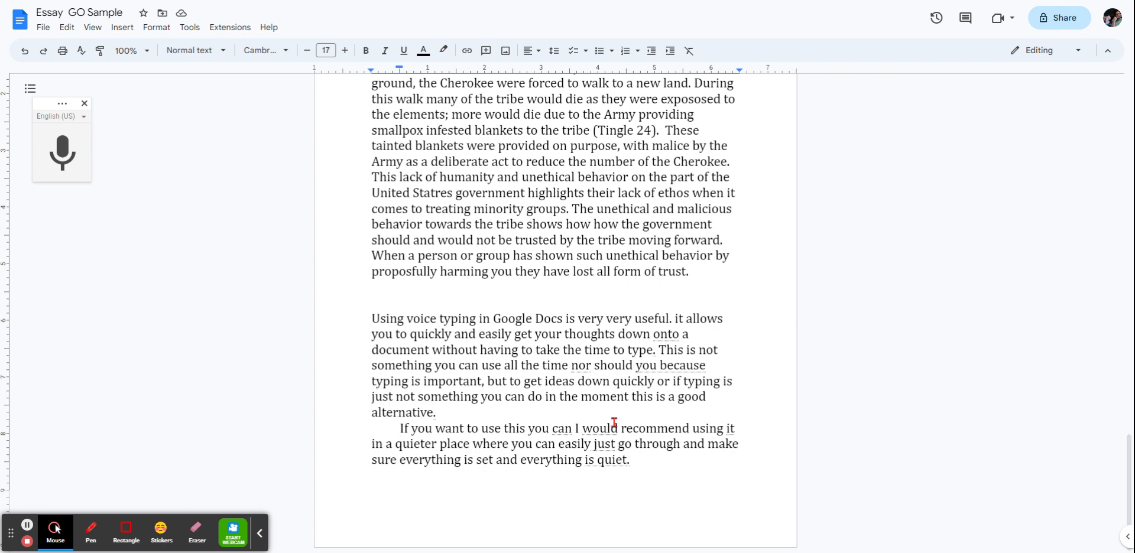